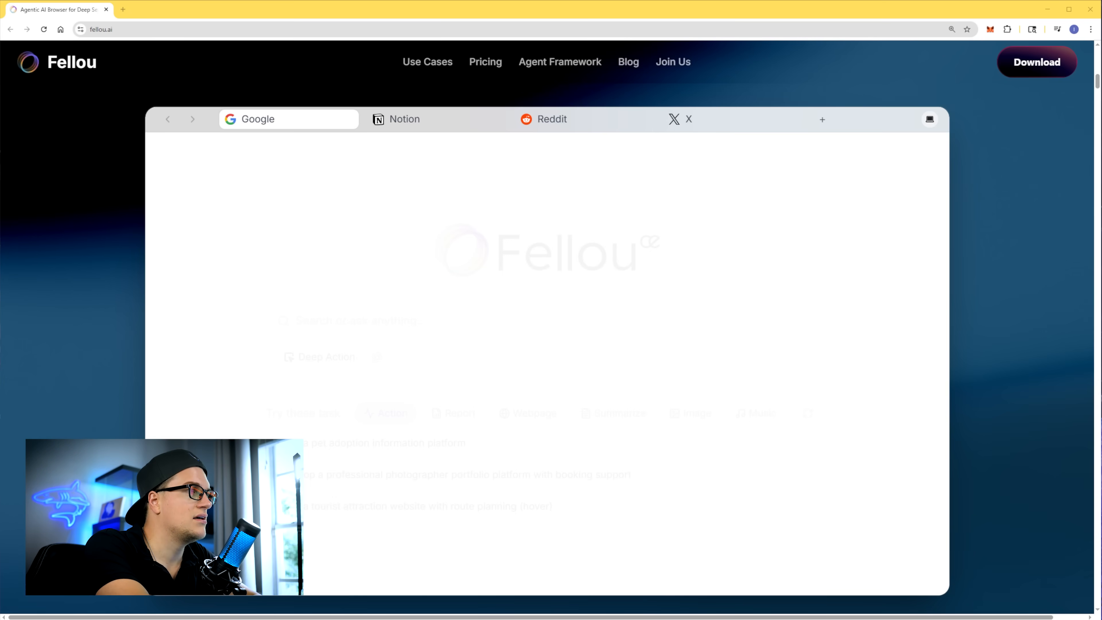
Step: Send the assistant the request for the most recent emerging tech tweets
{"action": "left_click", "coordinate": [428, 62]}
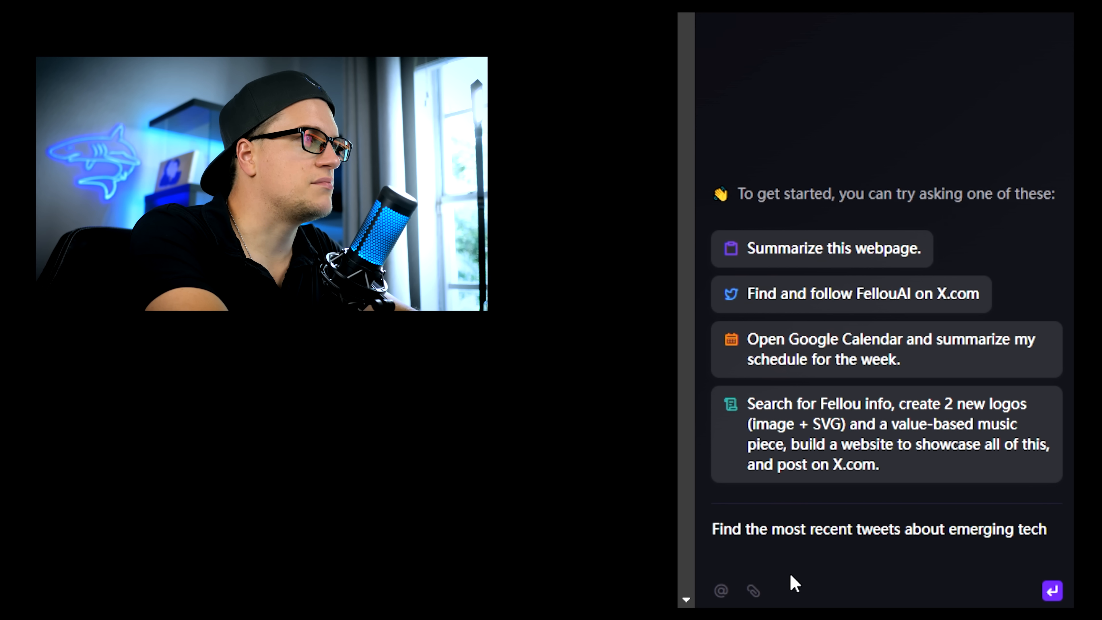
{"action": "left_click", "coordinate": [1052, 591]}
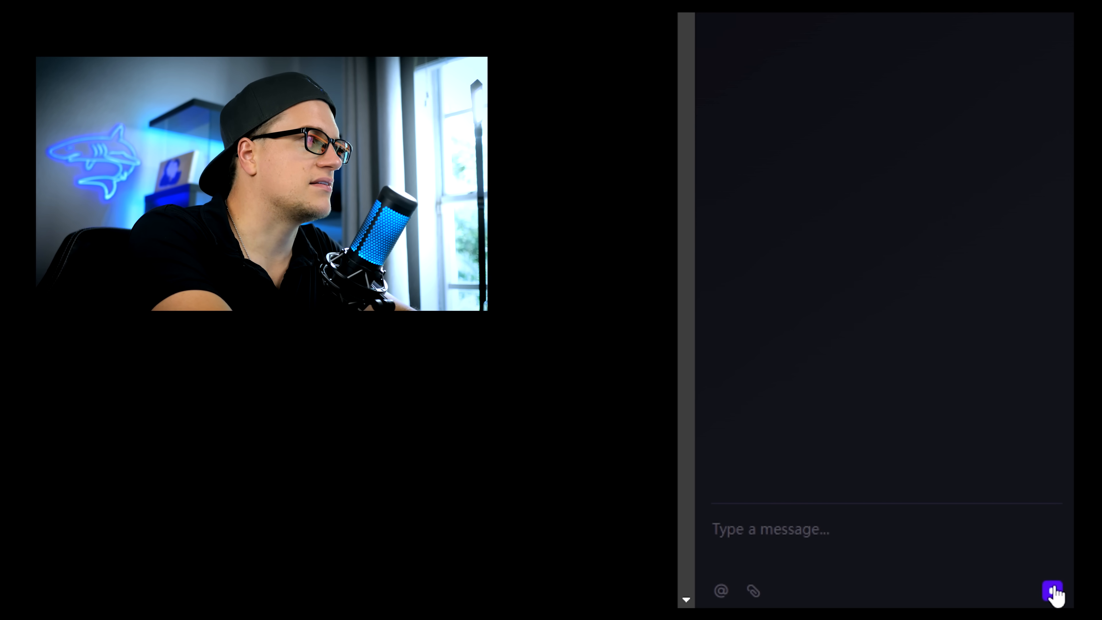
{"action": "left_click", "coordinate": [1054, 591]}
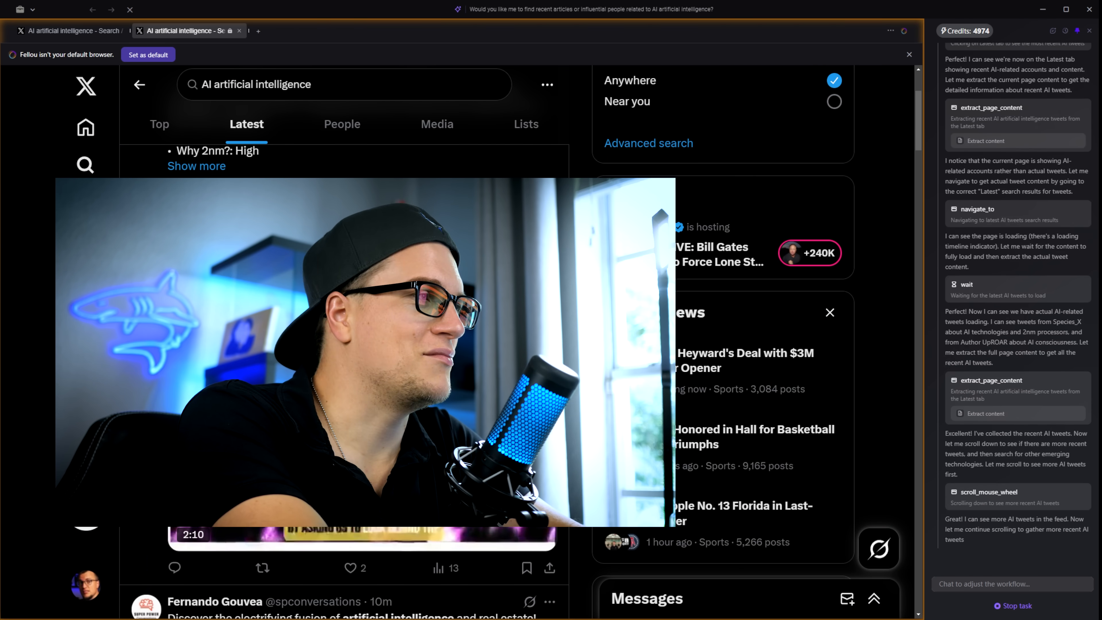
Step: Let the agent search X Latest for 'blockchain cryptocurrency' and 'machine learning ML' tweets
{"action": "type", "text": "blockchain cryptocurrency"}
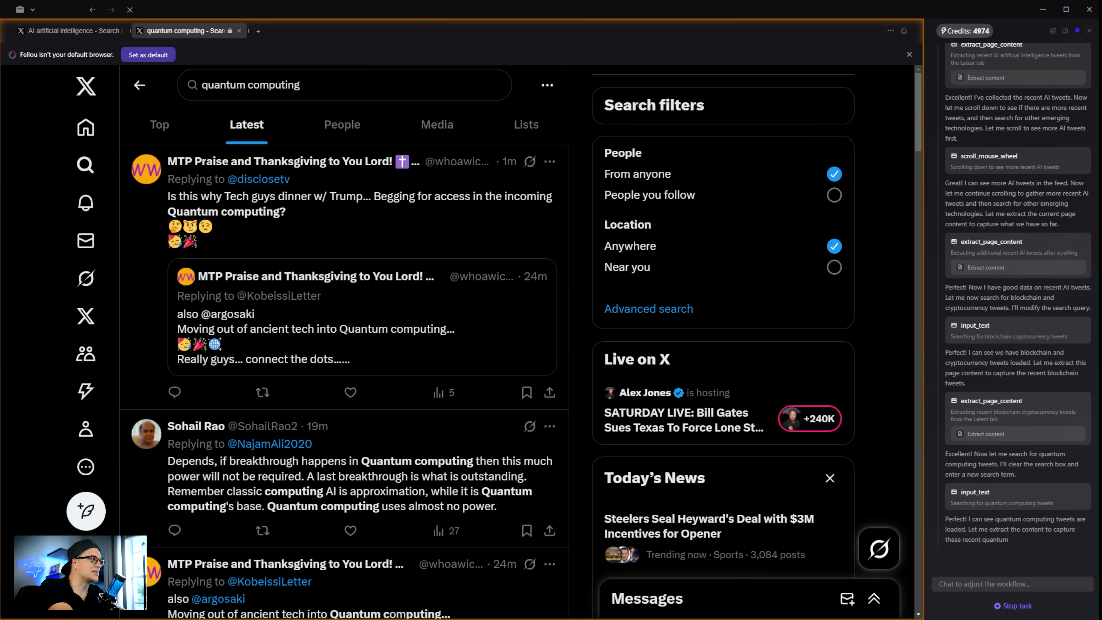
{"action": "type", "text": "machine learning ML"}
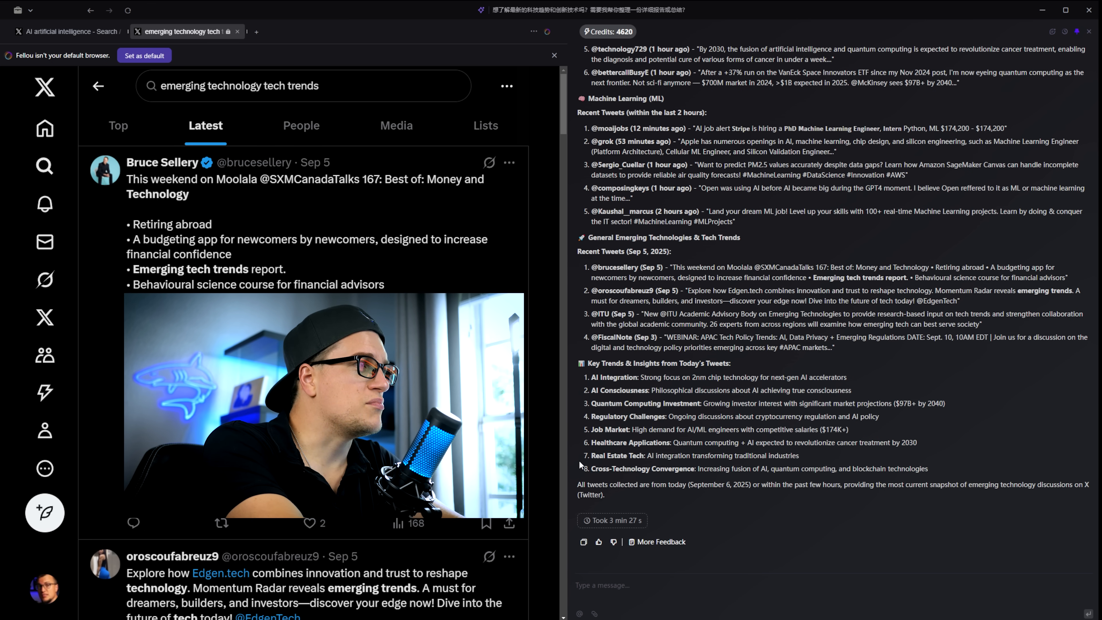
Step: Begin the new request about active AI Reddit communities after reading the tweet report
{"action": "type", "text": "red"}
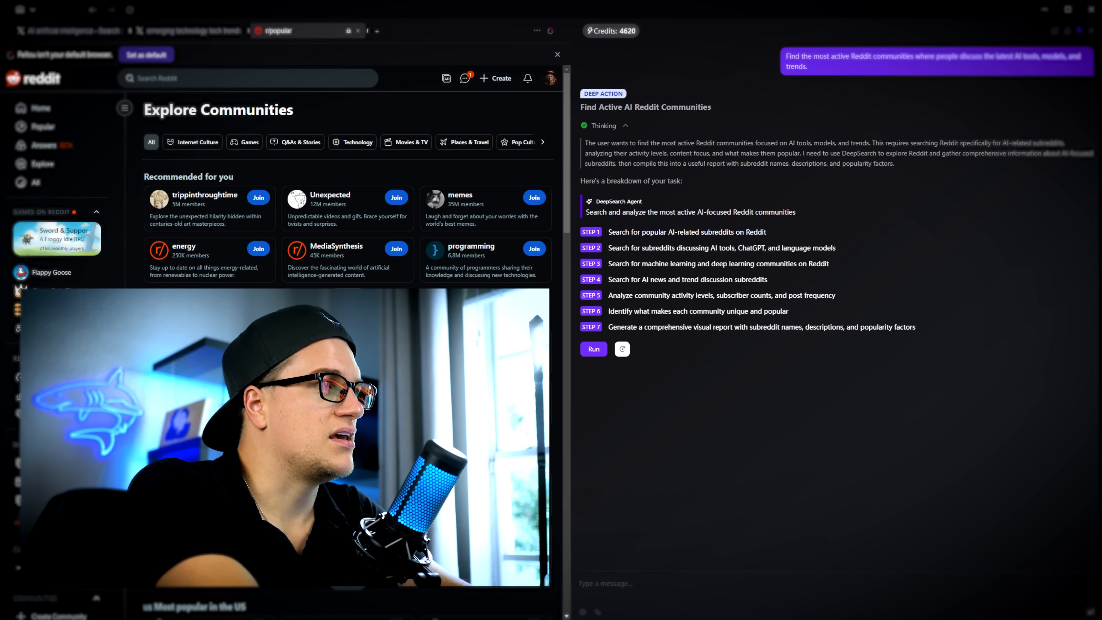
Step: Run the agent's seven-step Deep Action plan for the Reddit communities research
{"action": "left_click", "coordinate": [592, 349]}
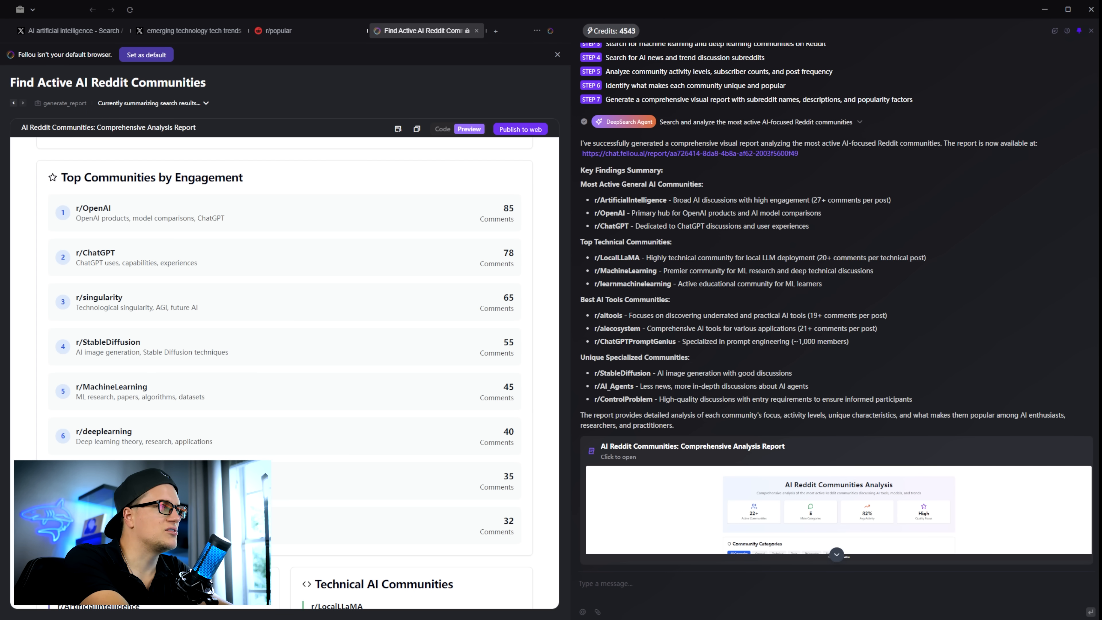
Step: Scroll through the AI Reddit Communities report preview, reviewing rankings and categories
{"action": "scroll", "scroll_direction": "down", "scroll_amount": 3}
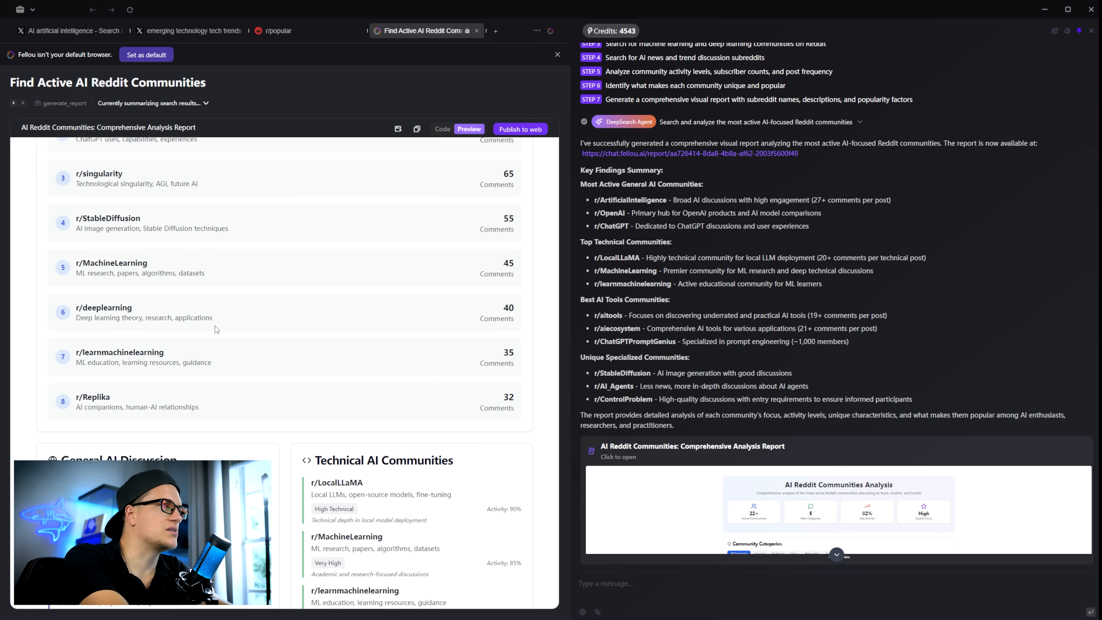
{"action": "scroll", "scroll_direction": "down", "scroll_amount": 3}
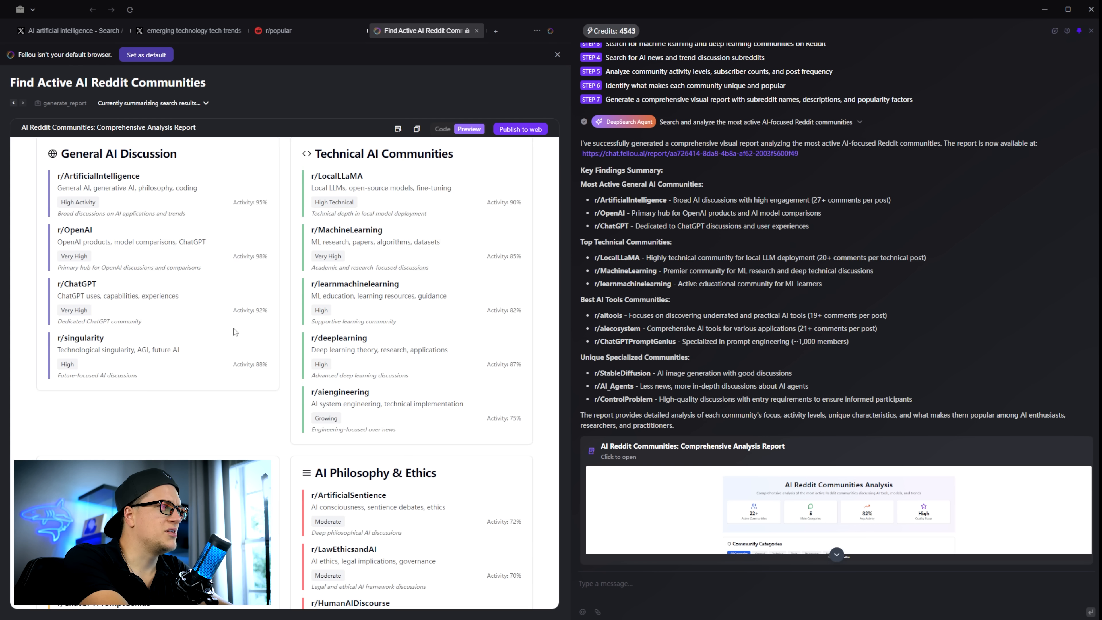
{"action": "scroll", "scroll_direction": "down", "scroll_amount": 3}
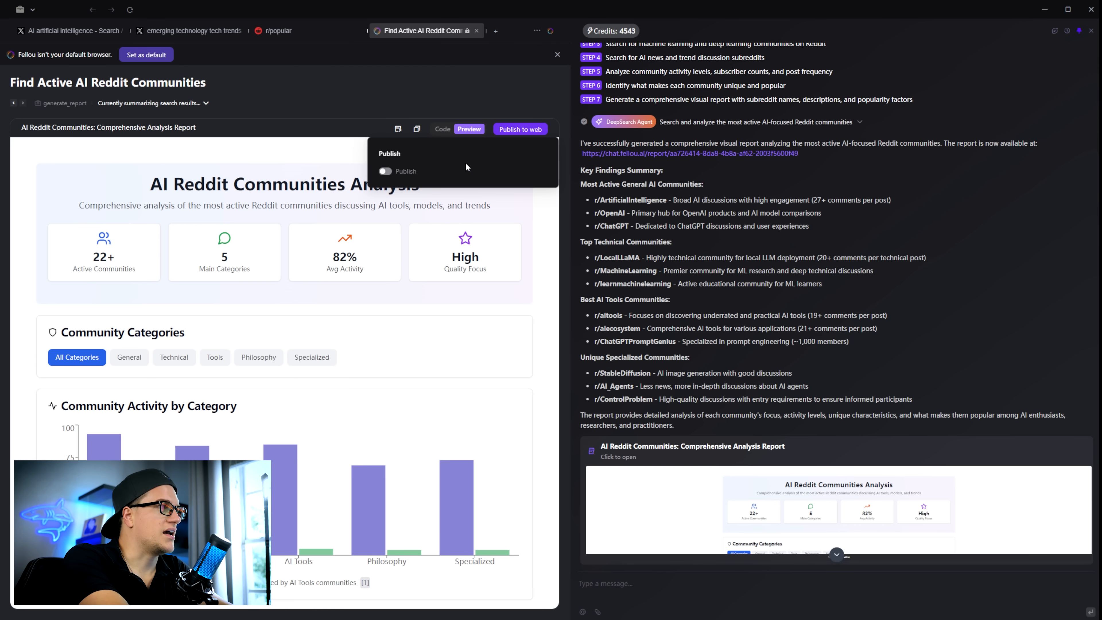
Step: Publish the report to the web and view the published version's source code
{"action": "left_click", "coordinate": [384, 171]}
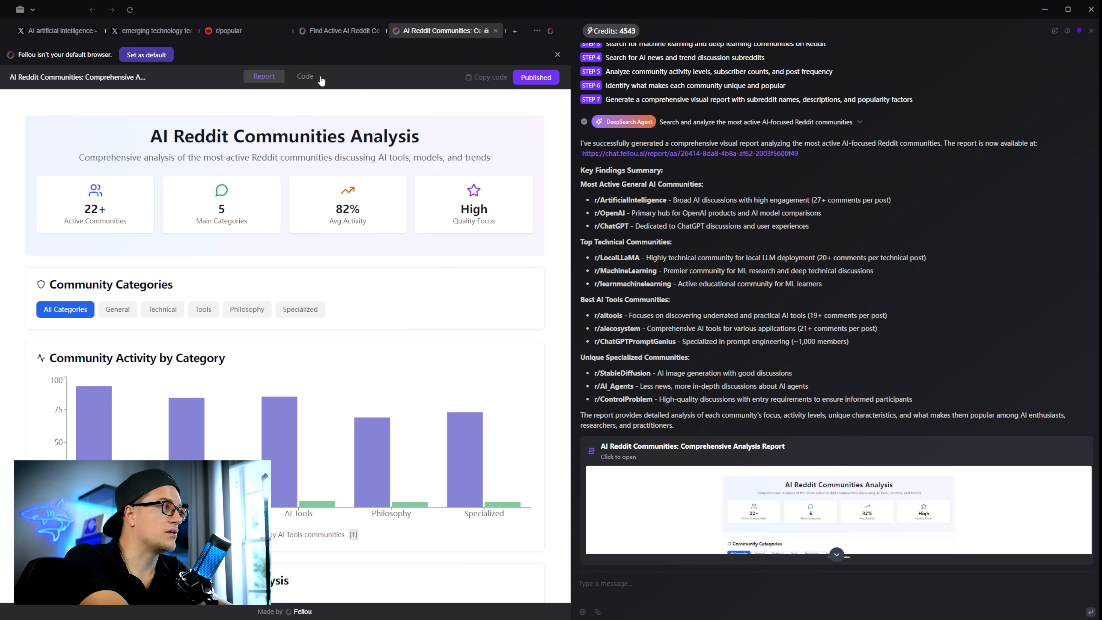
{"action": "left_click", "coordinate": [304, 76]}
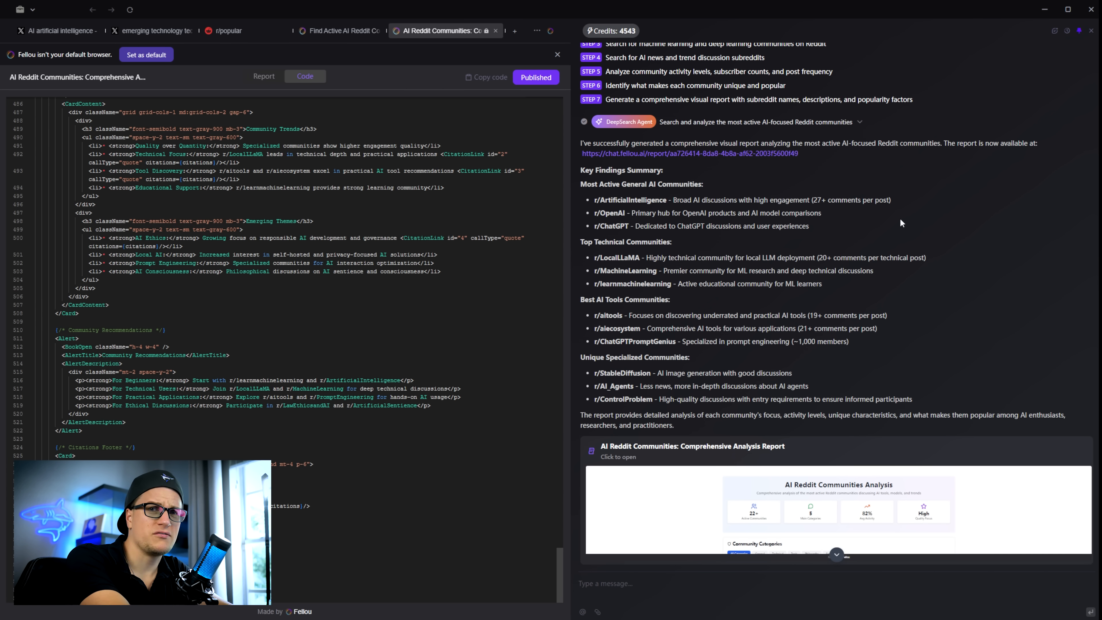
Step: Open the Fellou website homepage in a new browser tab
{"action": "left_click", "coordinate": [514, 30]}
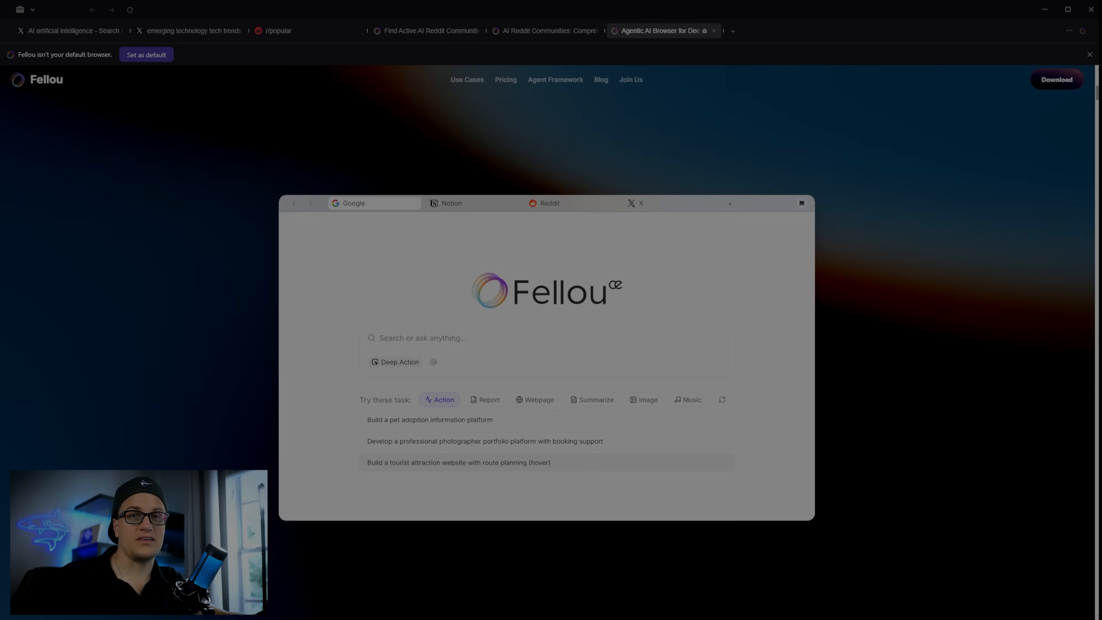